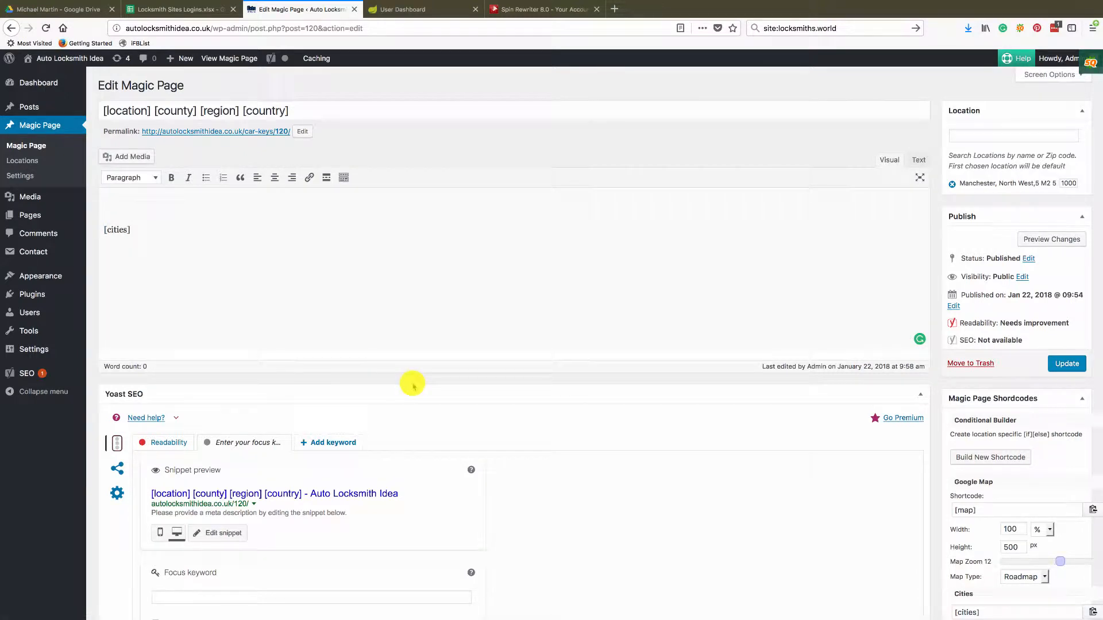
# Place the copied [map] shortcode on its own line above [cities] and update the page
pyautogui.scroll(-3)
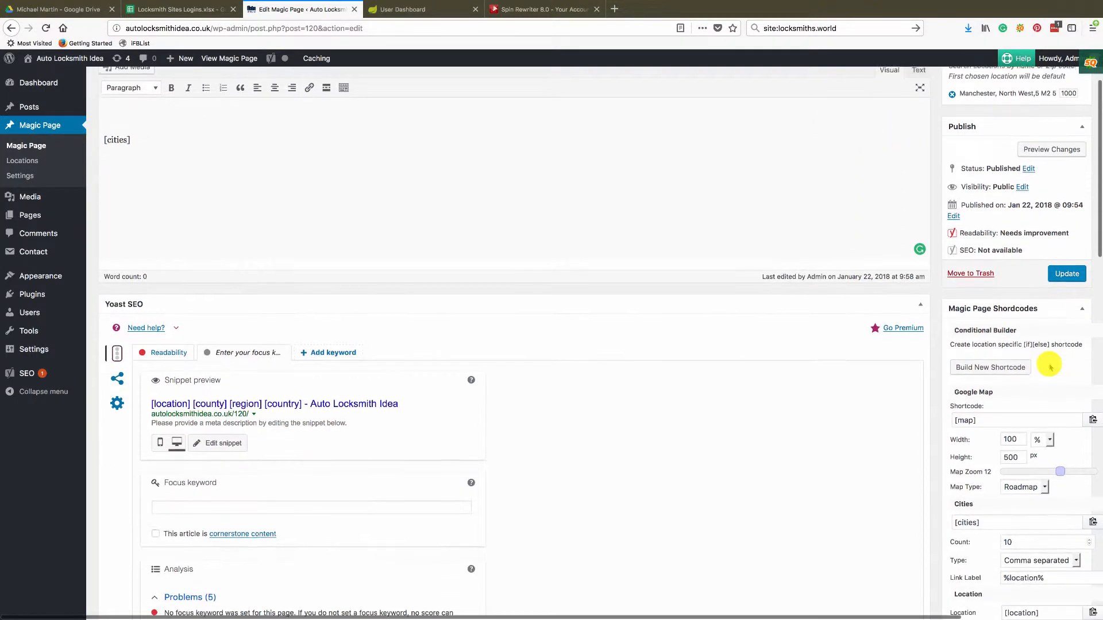
pyautogui.scroll(-3)
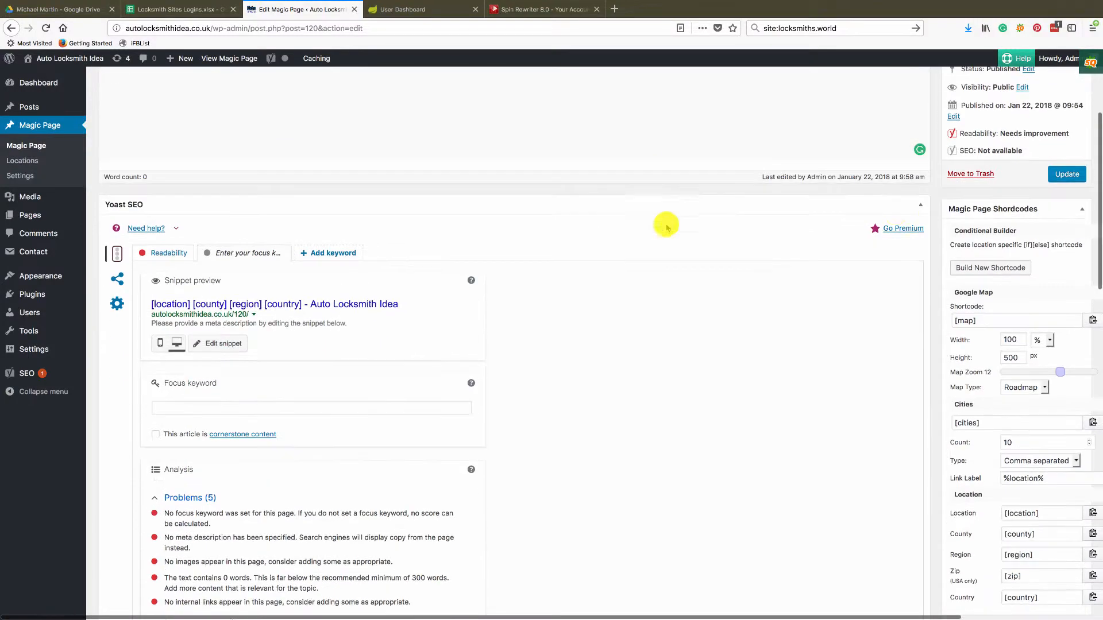
pyautogui.click(1092, 321)
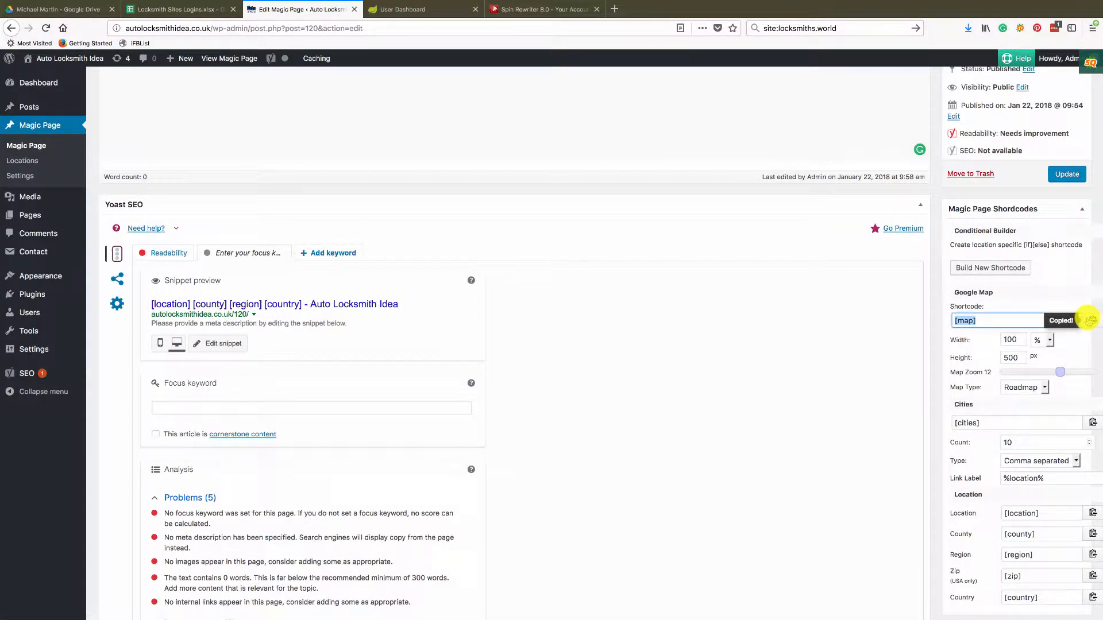
pyautogui.scroll(3)
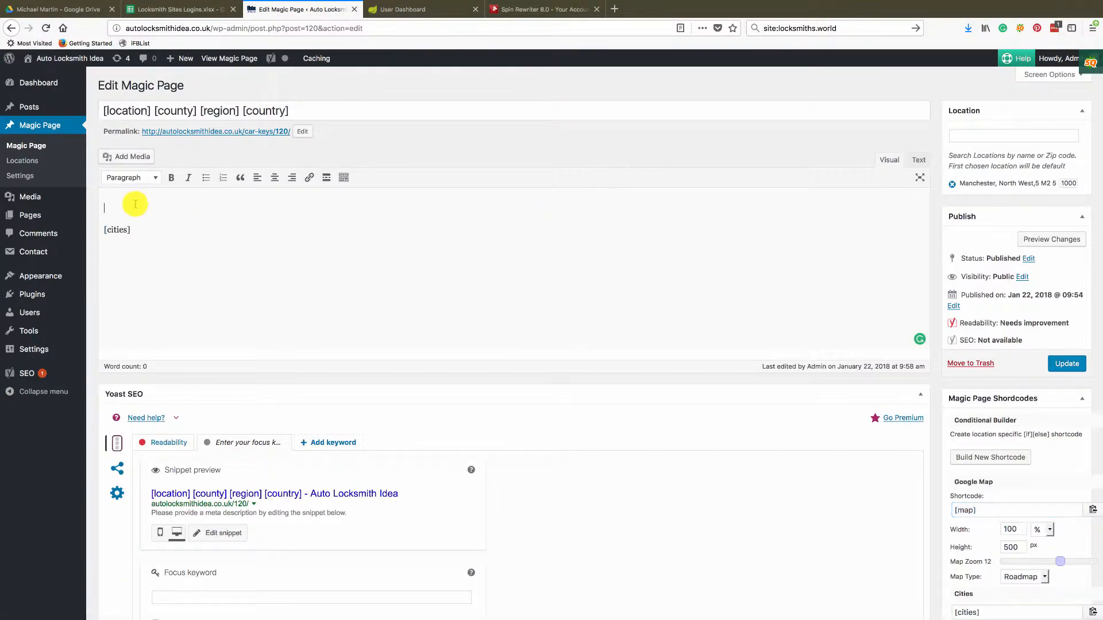
pyautogui.write('[map]')
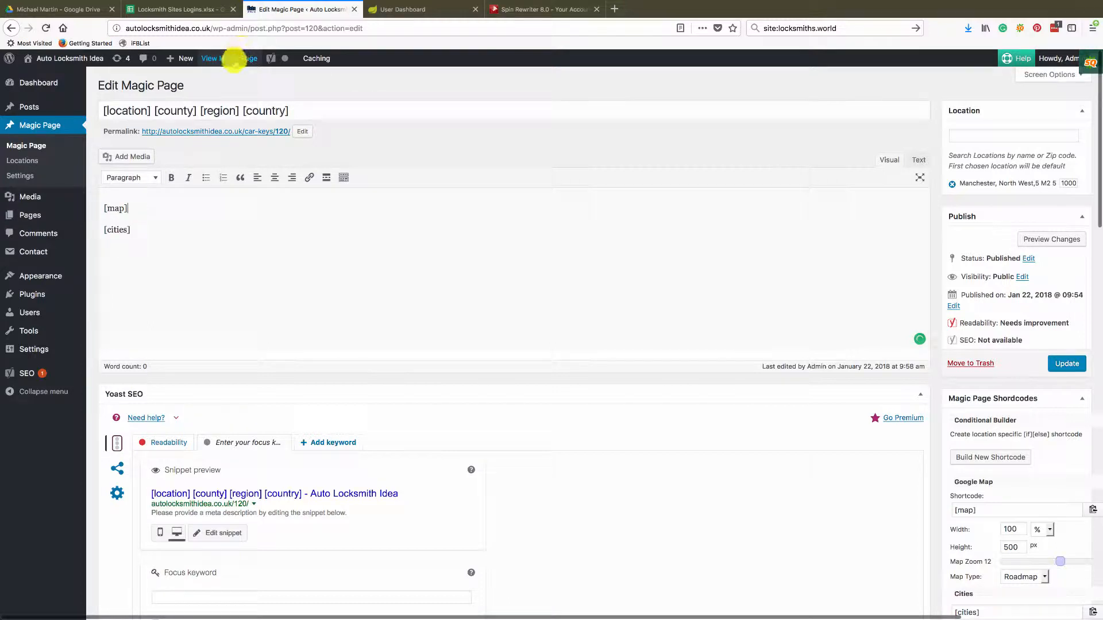
pyautogui.click(1066, 364)
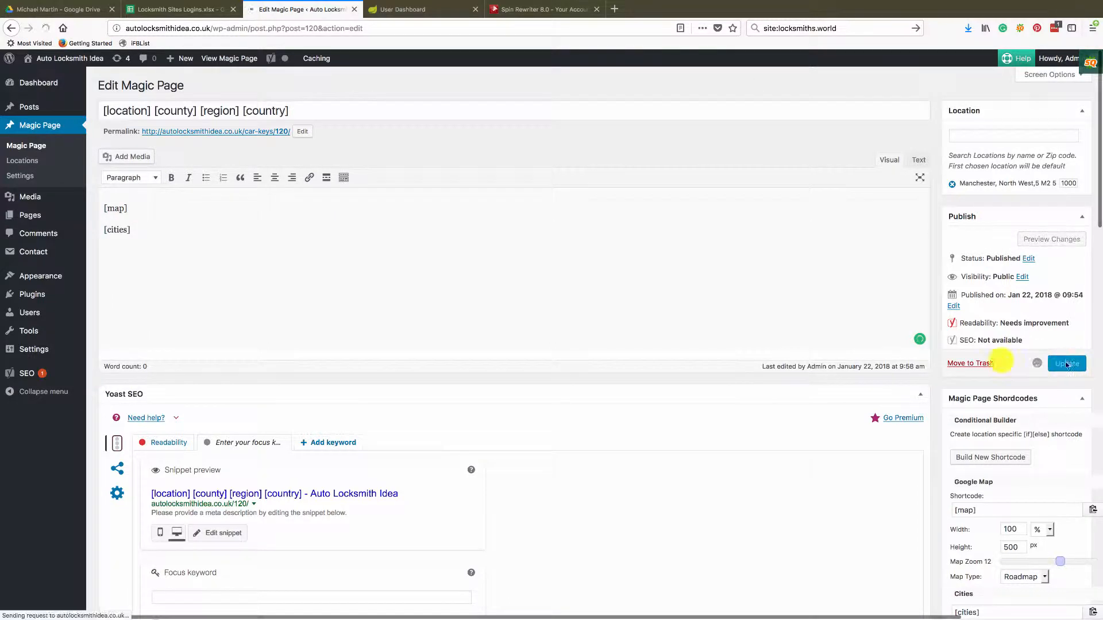
pyautogui.click(1065, 364)
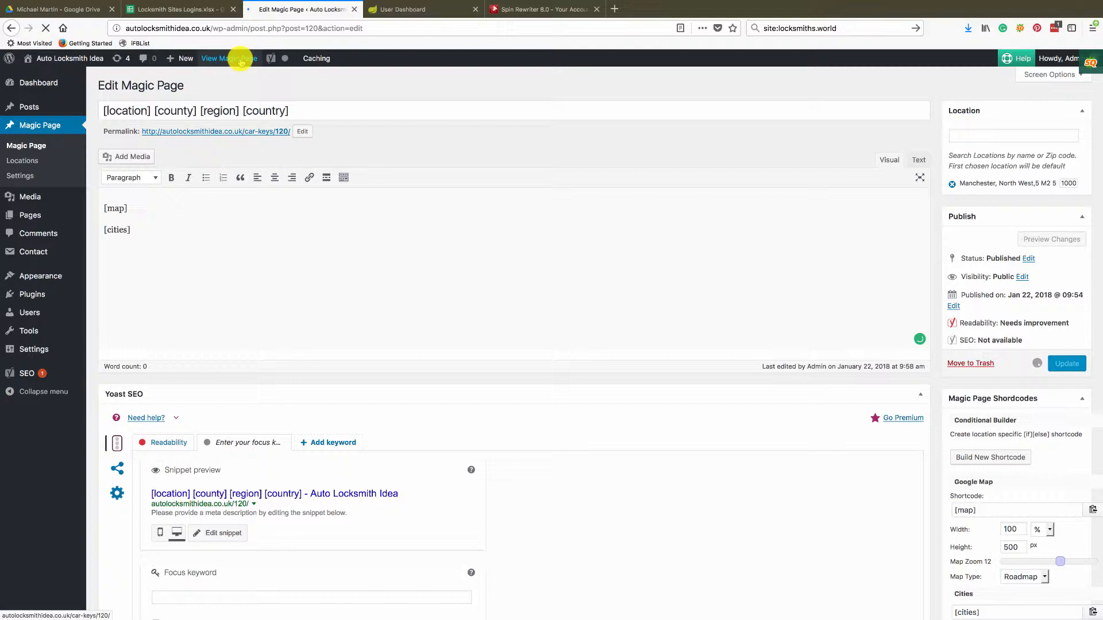
pyautogui.click(1066, 364)
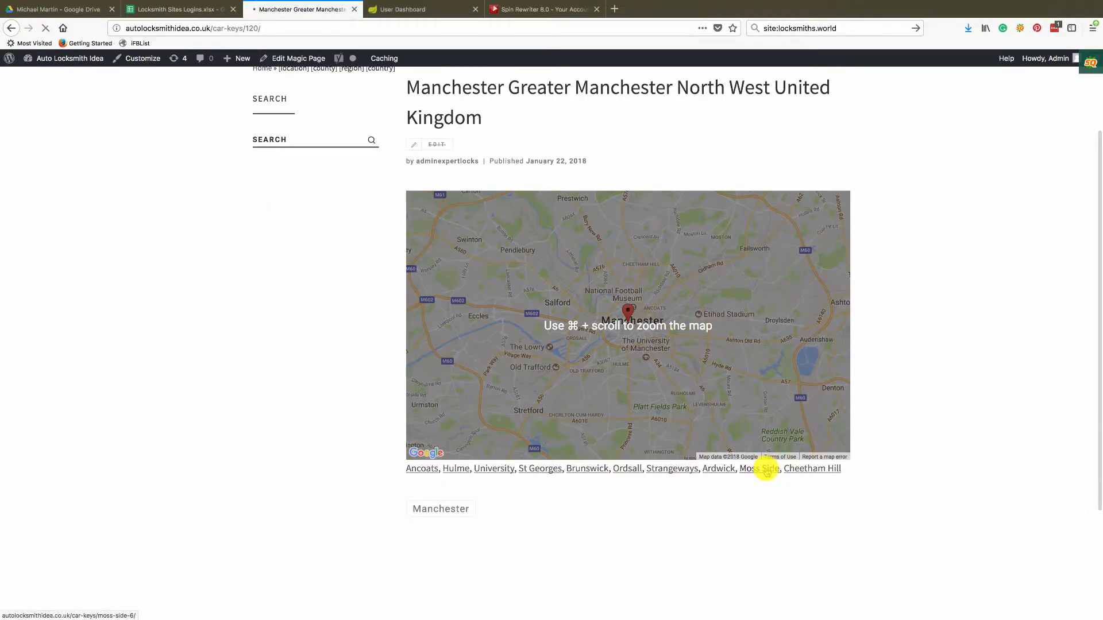
pyautogui.click(759, 469)
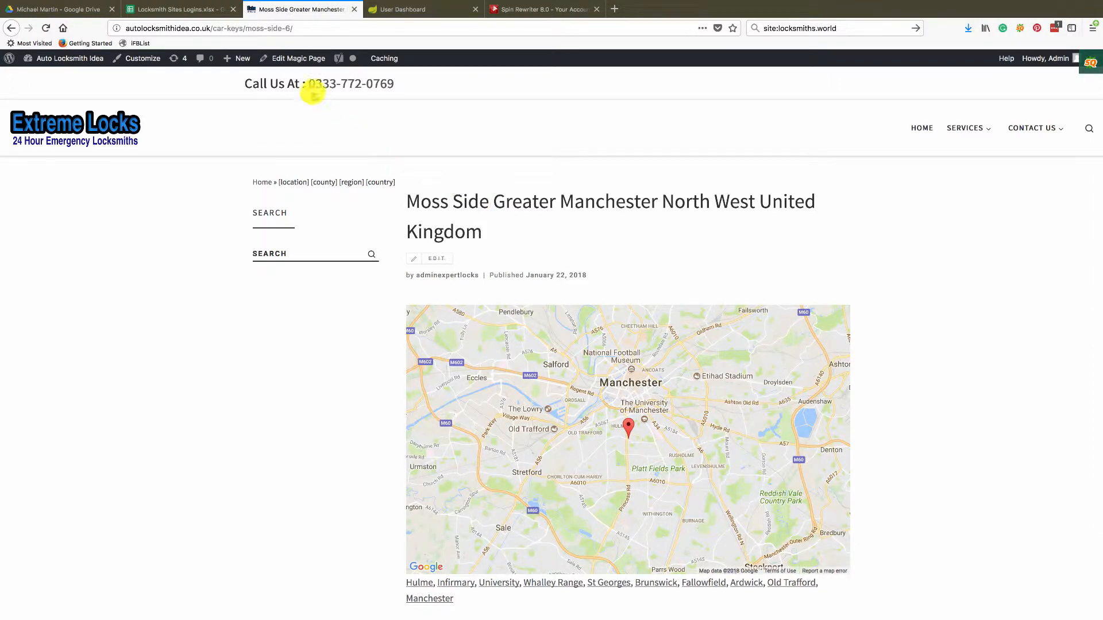
pyautogui.click(435, 258)
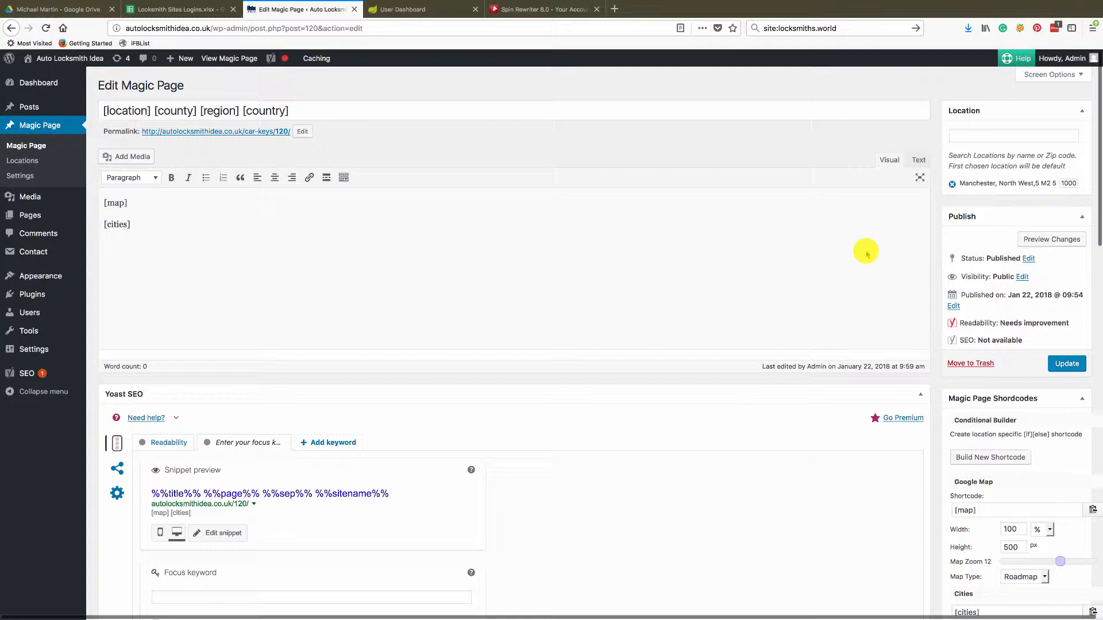
# Set the Google Map shortcode to 500px height and the Hybrid map type
pyautogui.scroll(-3)
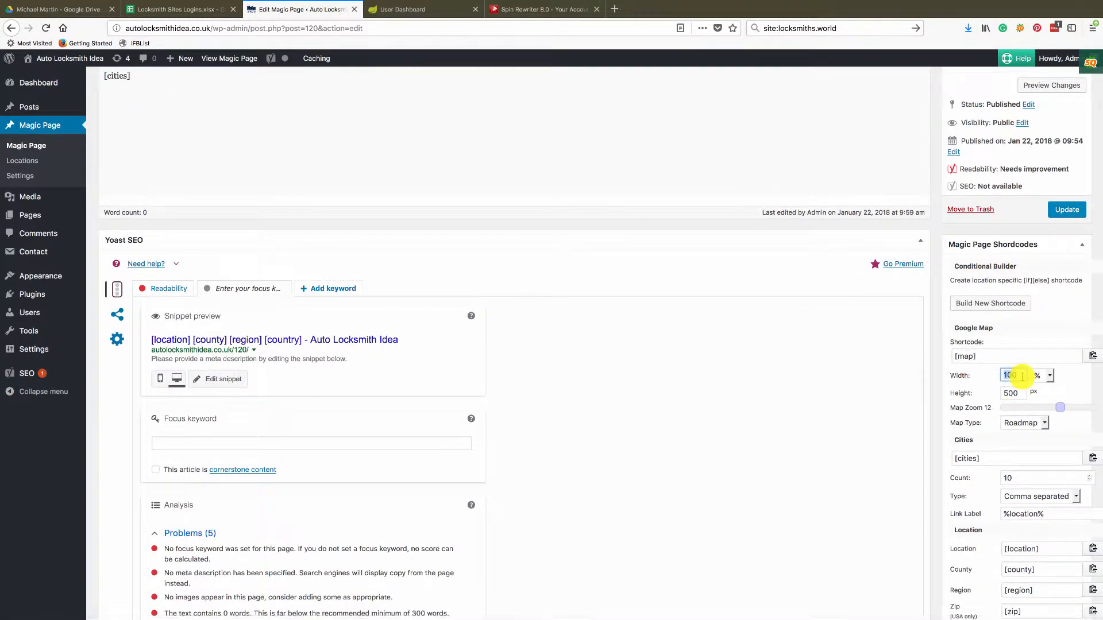
pyautogui.write('500px')
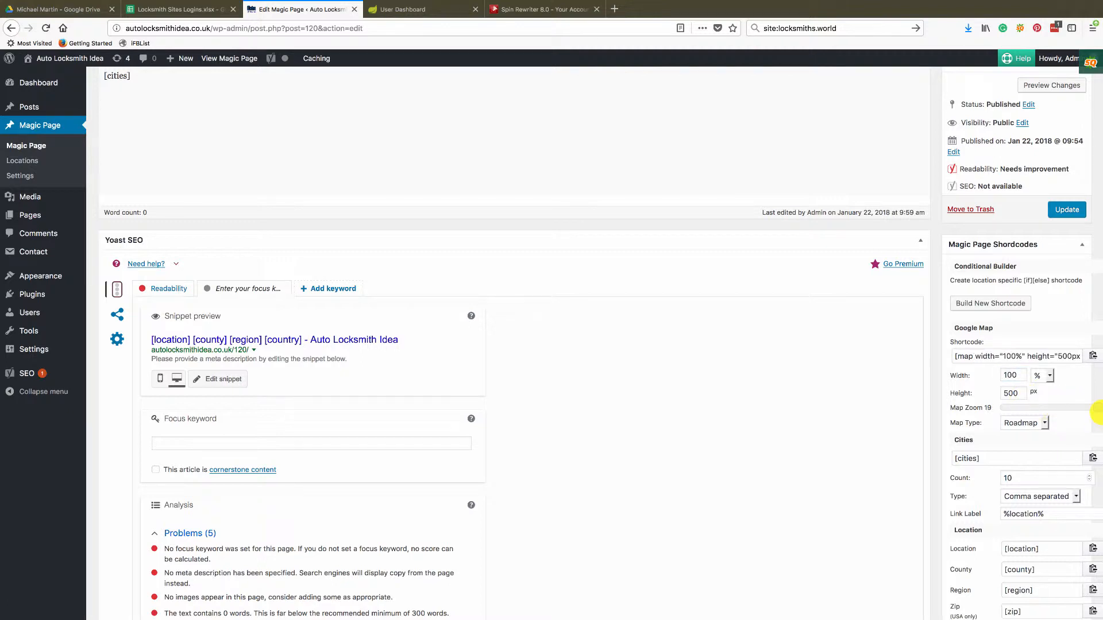
pyautogui.click(1023, 423)
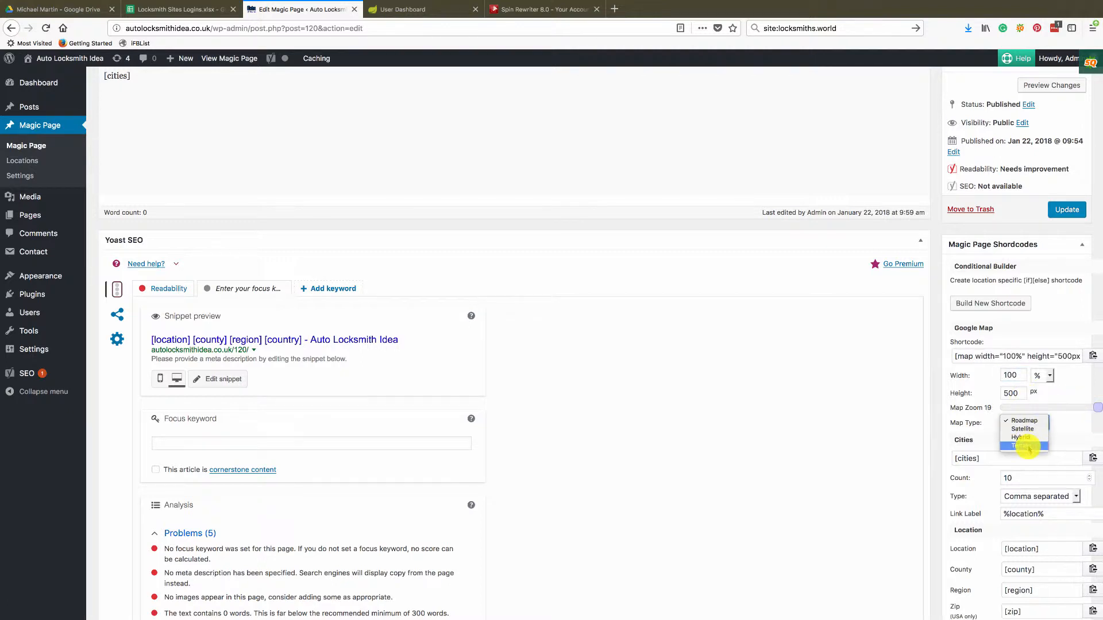
pyautogui.click(1022, 447)
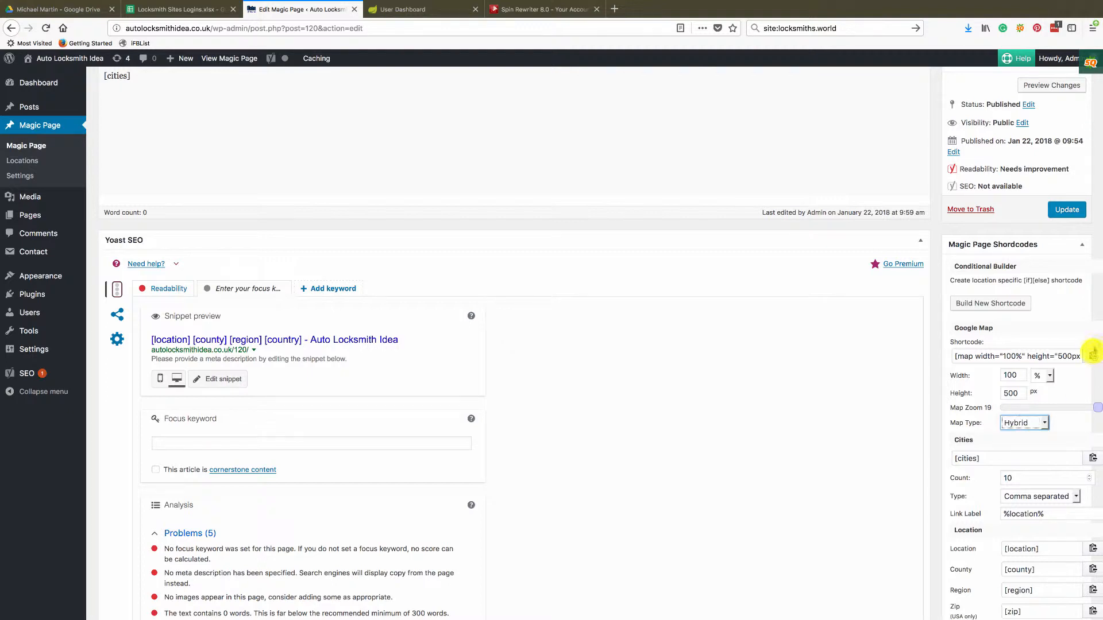
pyautogui.moveTo(1072, 399)
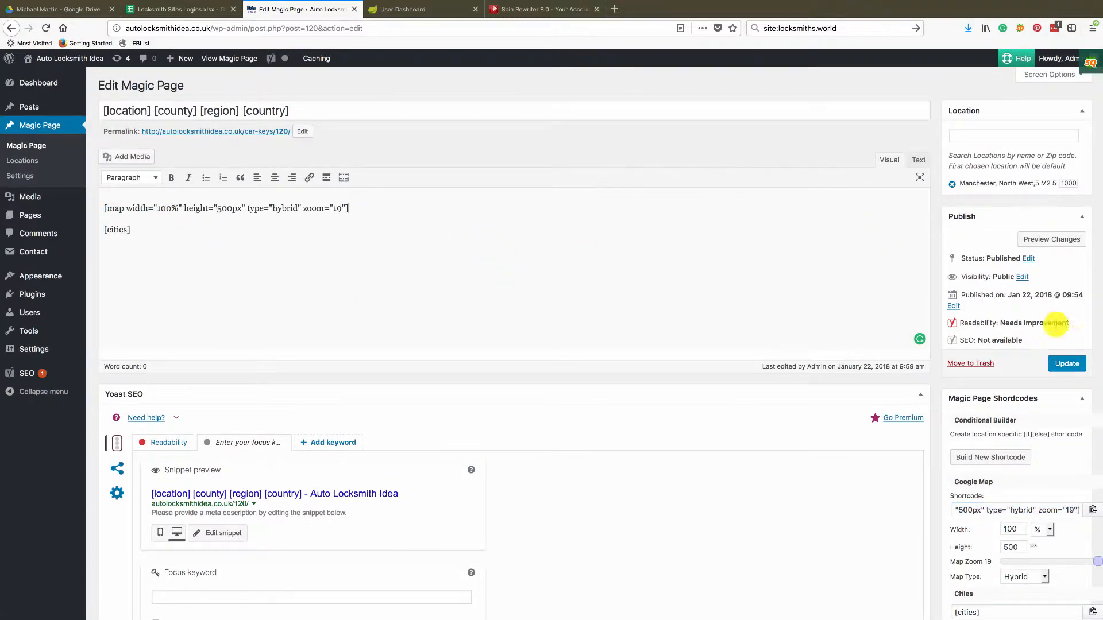
# Update the Magic Page so the hybrid, zoom-19 map shortcode is saved
pyautogui.click(1066, 364)
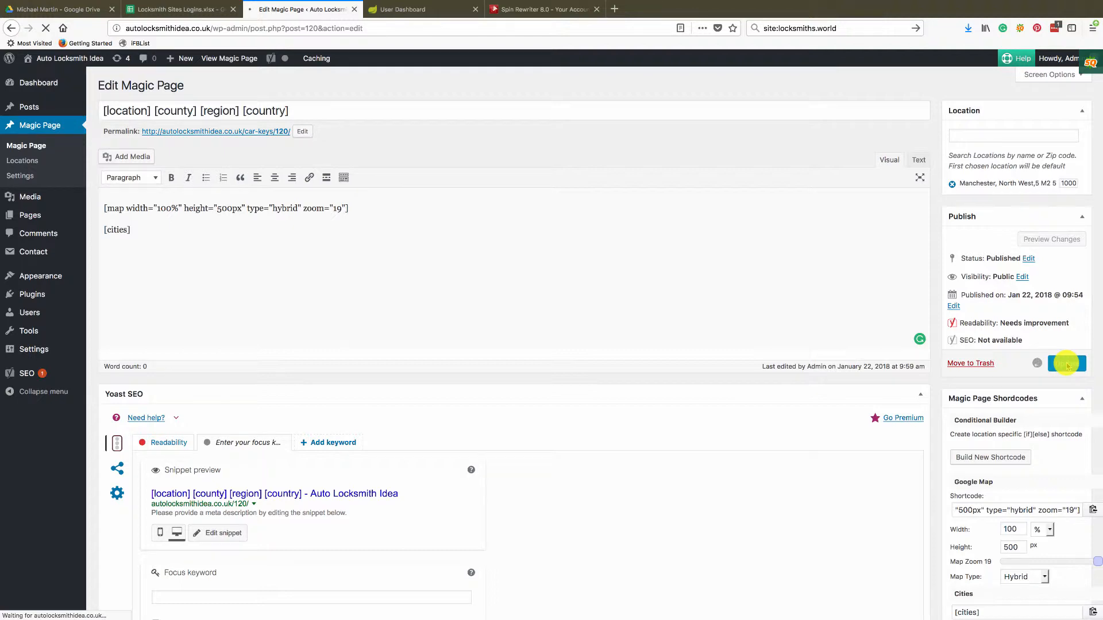
pyautogui.click(1066, 363)
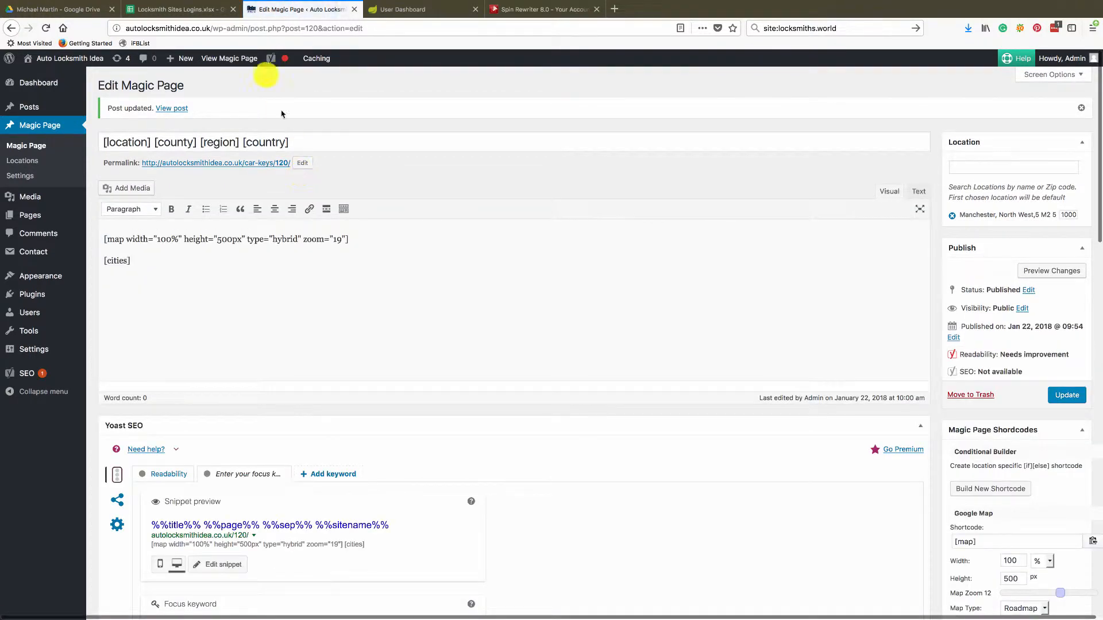
pyautogui.moveTo(229, 59)
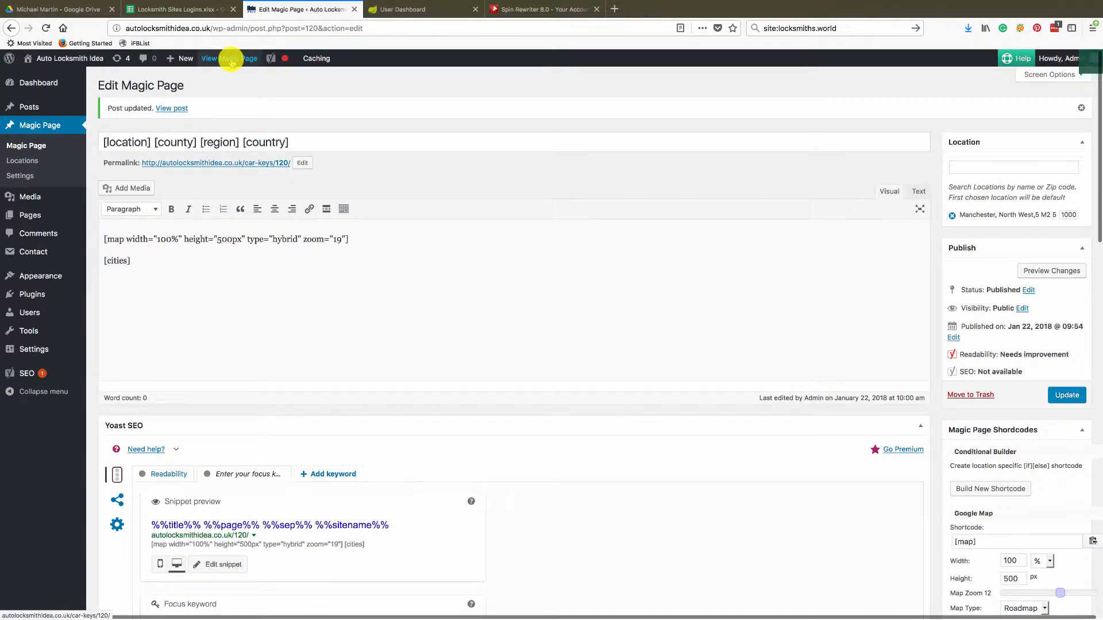
# View the live Manchester page's hybrid map, then check the Ordsall location page
pyautogui.click(208, 59)
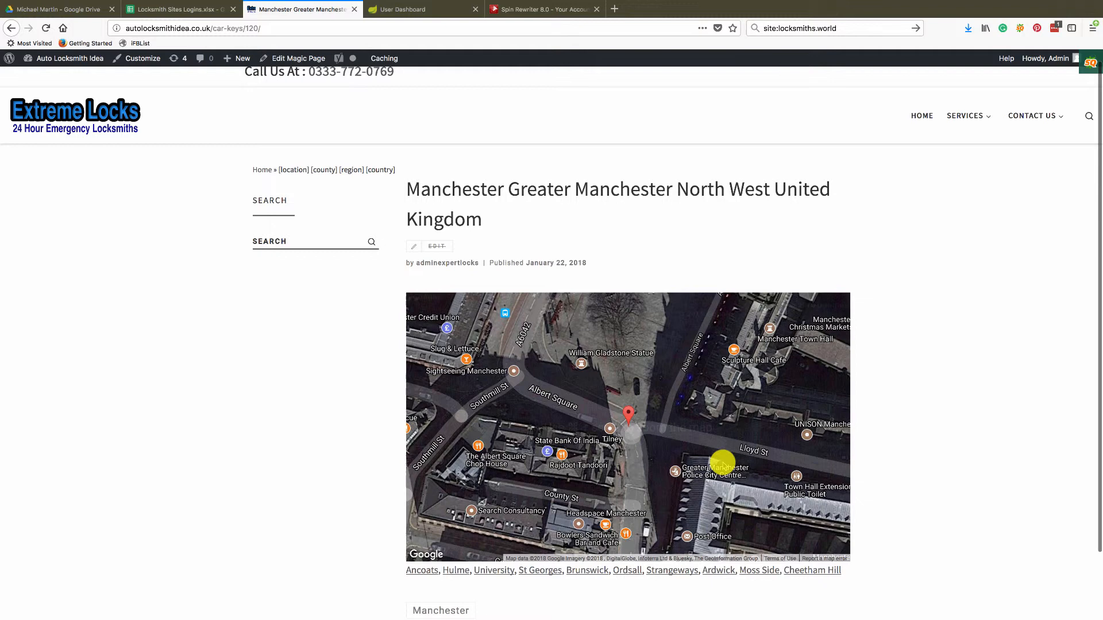
pyautogui.click(625, 570)
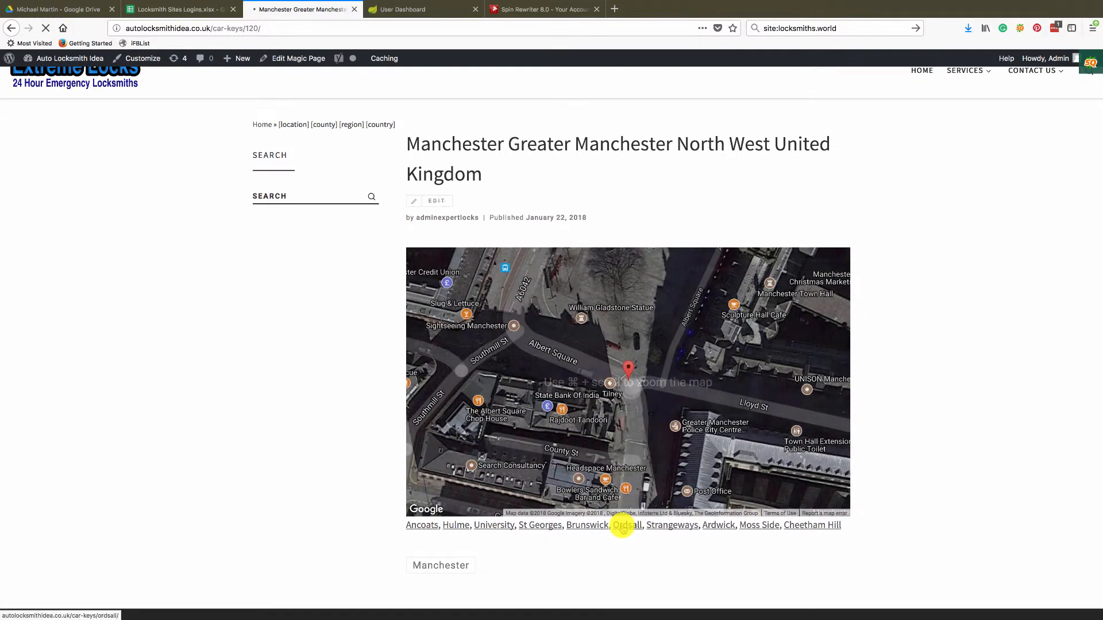
pyautogui.click(626, 524)
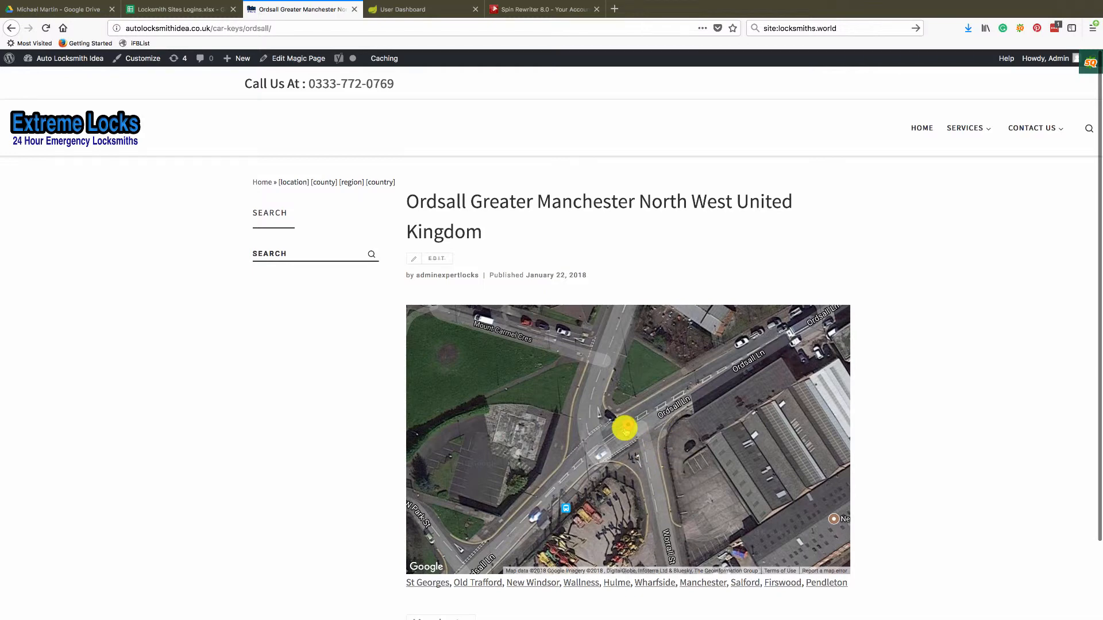
pyautogui.scroll(-3)
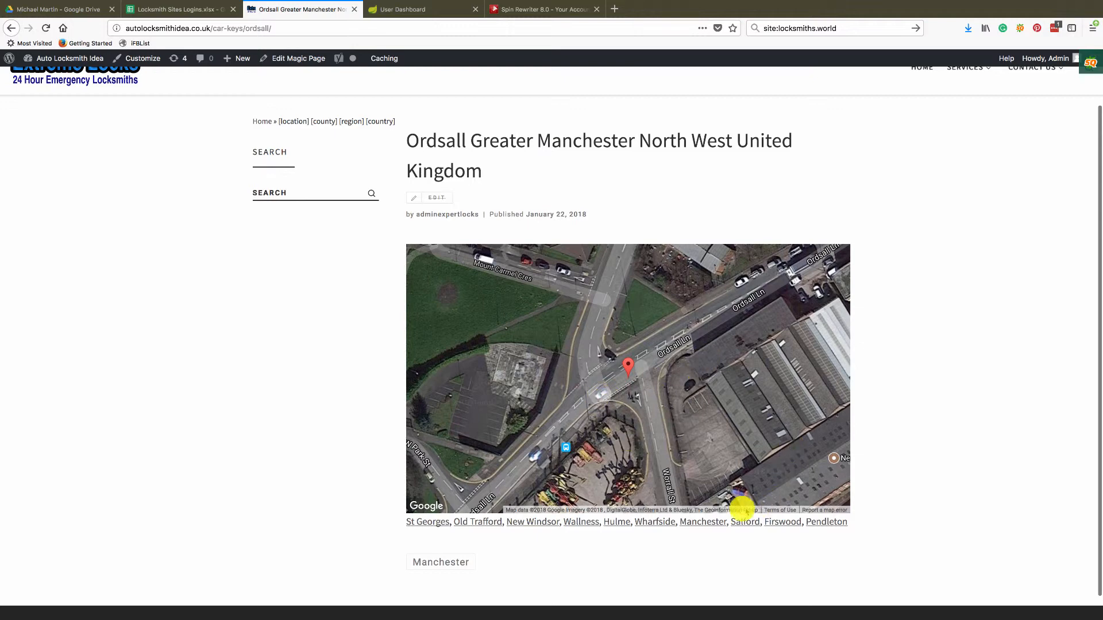
# Move on to the Salford location page to check its map
pyautogui.click(745, 522)
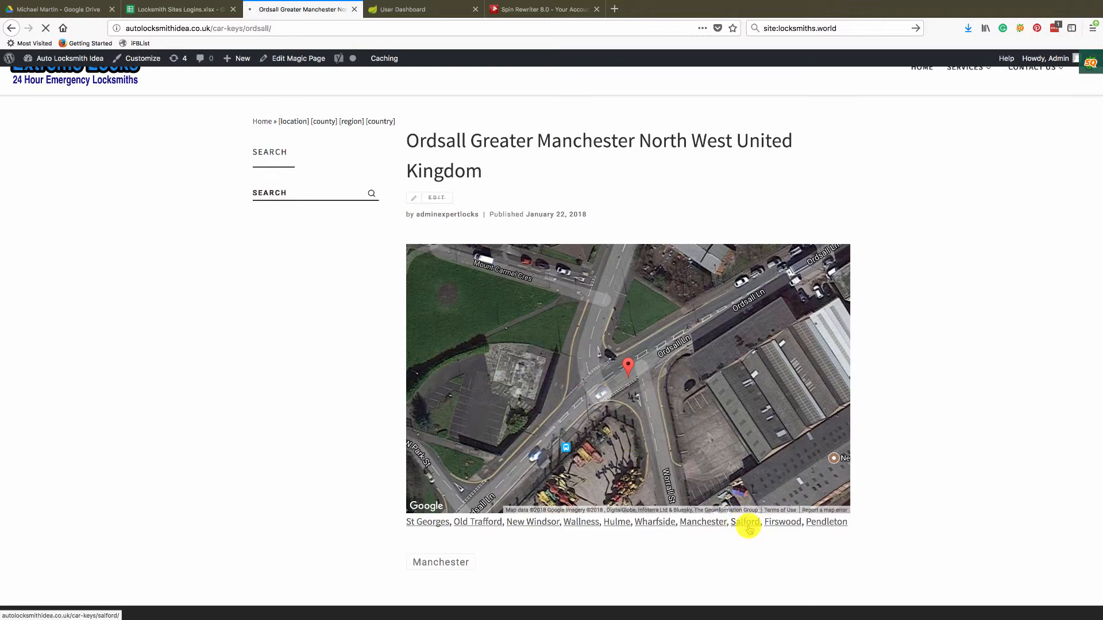
pyautogui.click(745, 522)
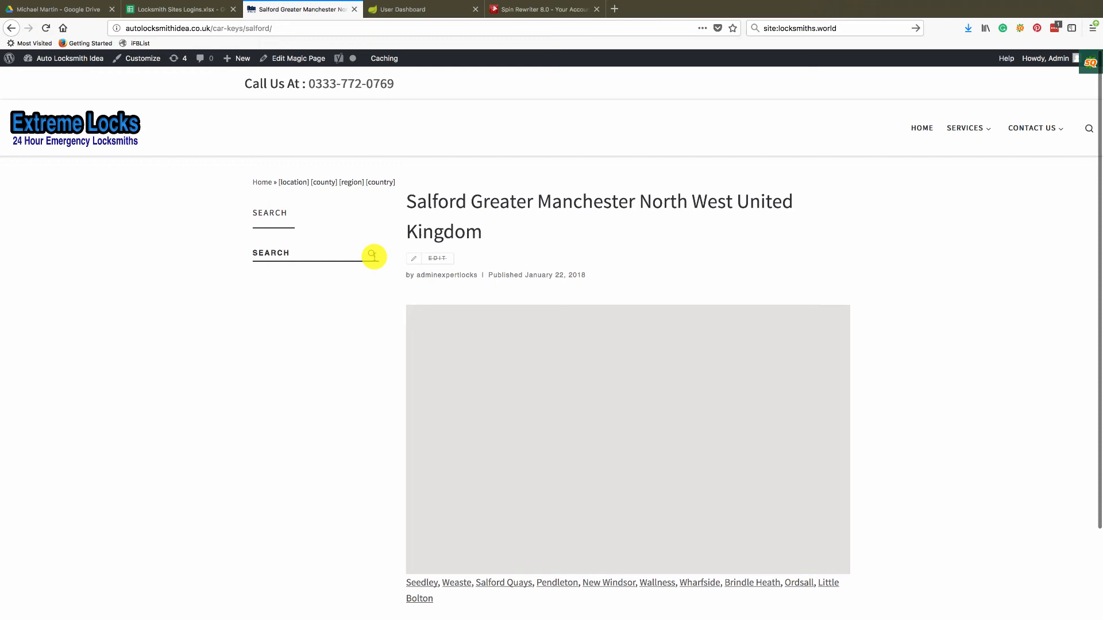